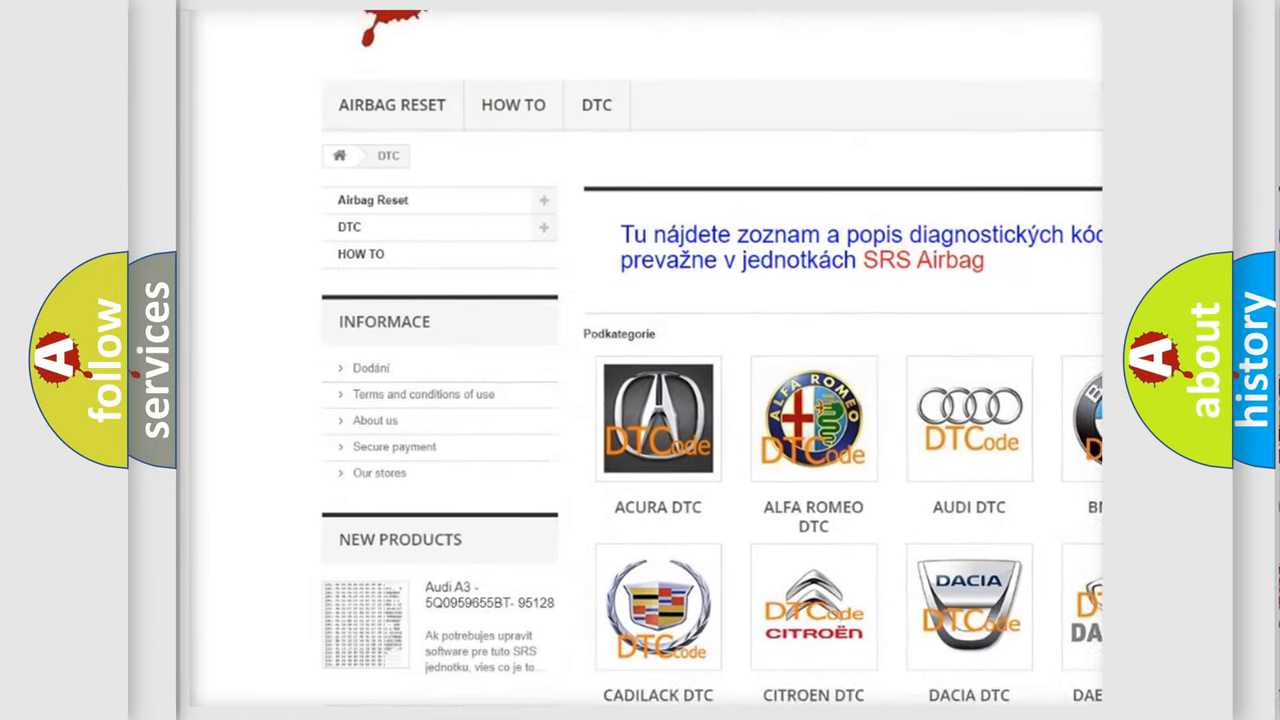
pyautogui.scroll(-3)
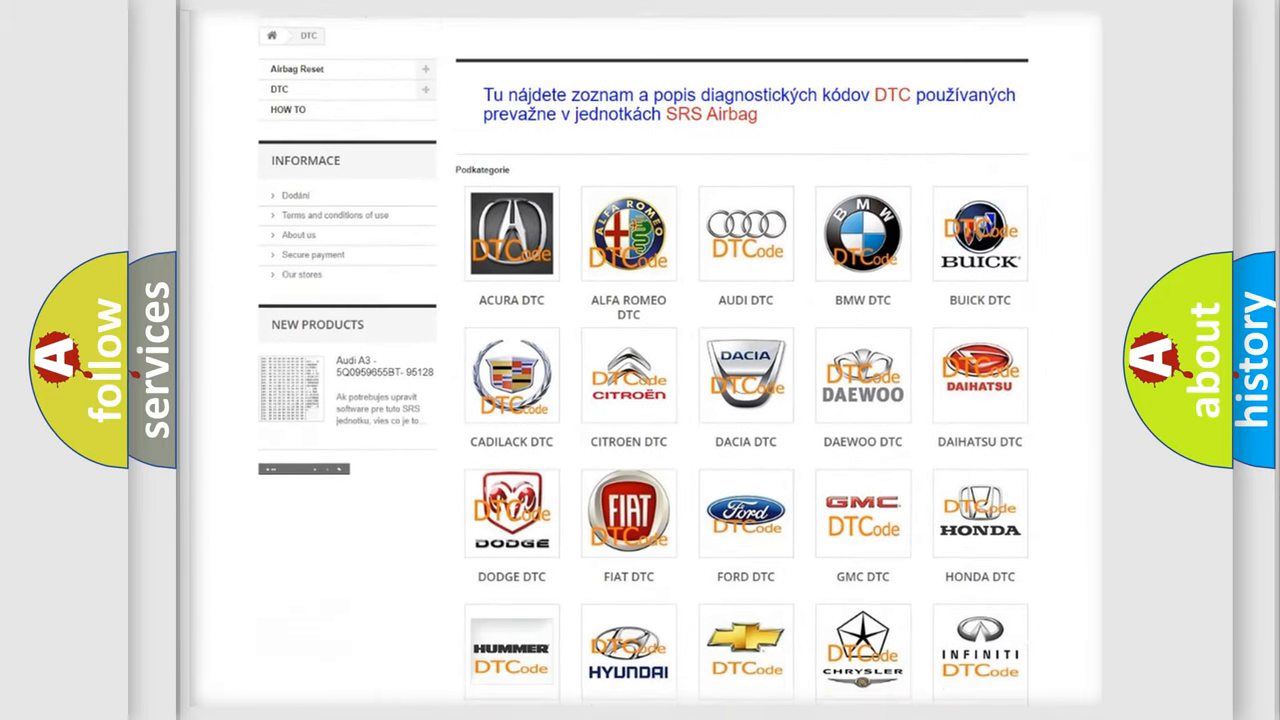
pyautogui.scroll(-3)
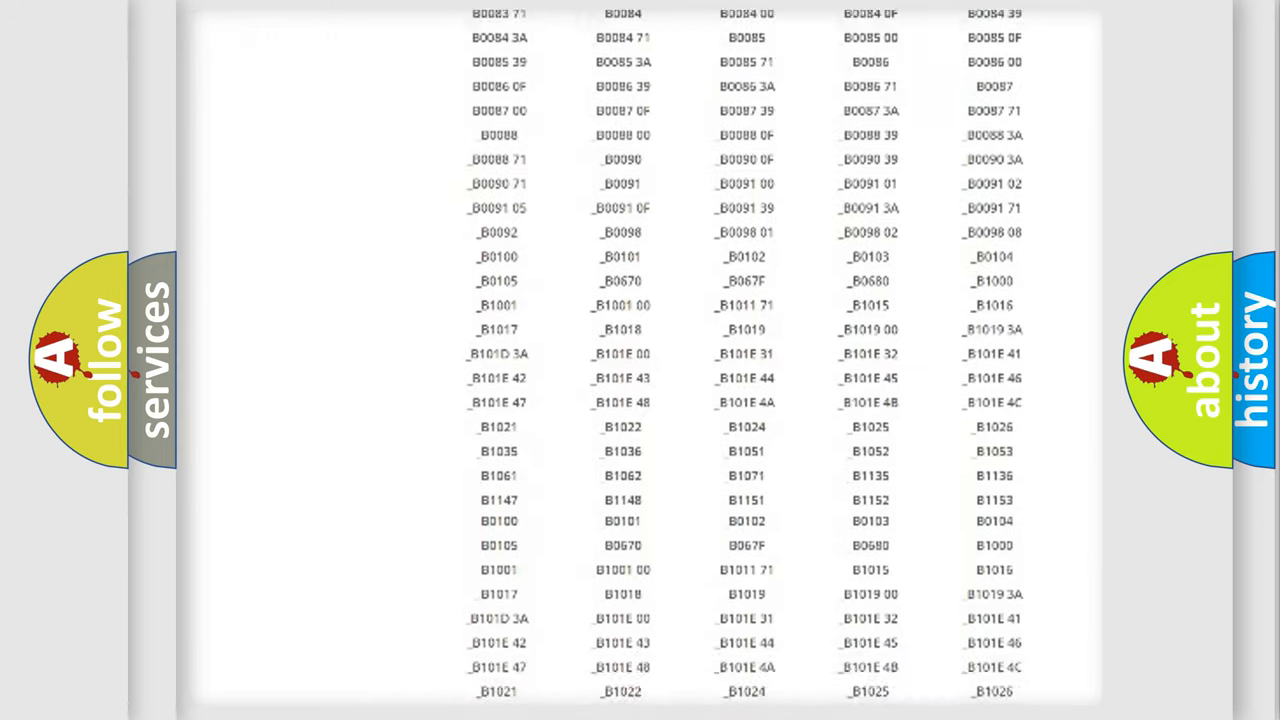
pyautogui.scroll(3)
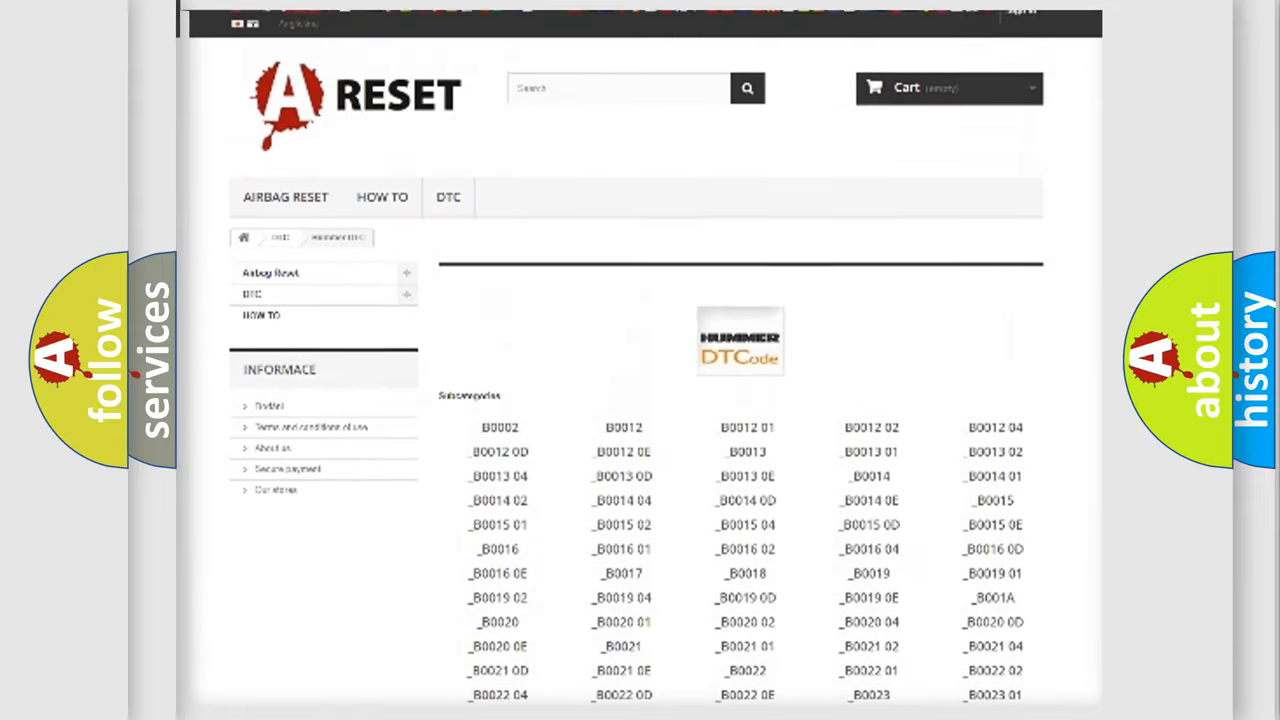